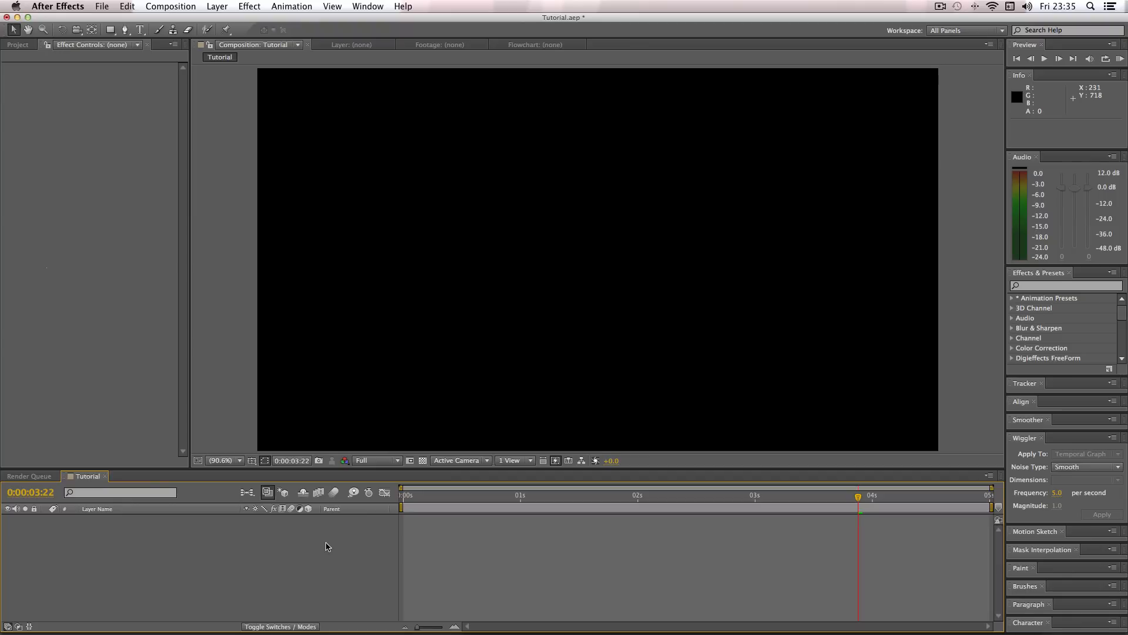
# Add a full-frame black solid layer to the Tutorial composition.
pyautogui.rightClick(326, 545)
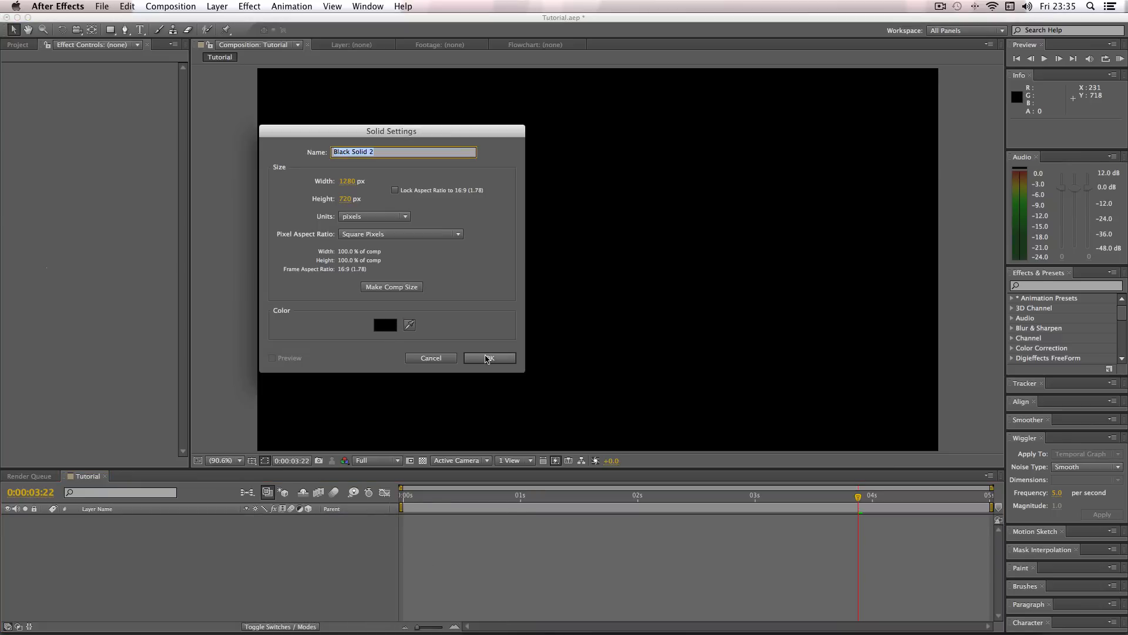
pyautogui.click(488, 357)
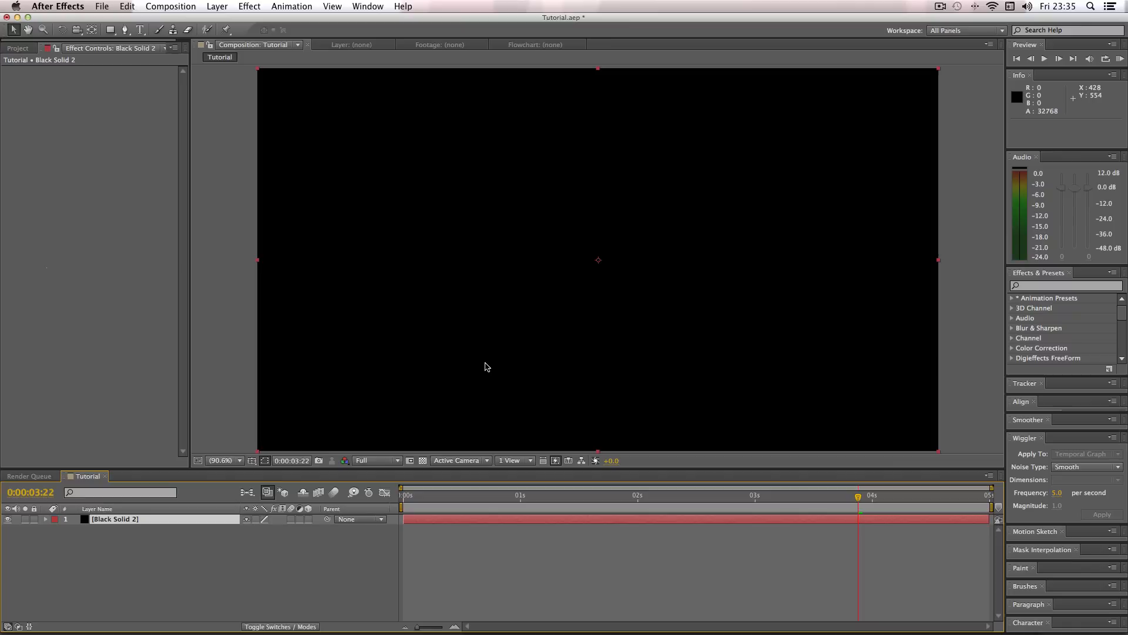
# Search 'cc part' and apply CC Particle Systems II to the black solid.
pyautogui.click(1064, 285)
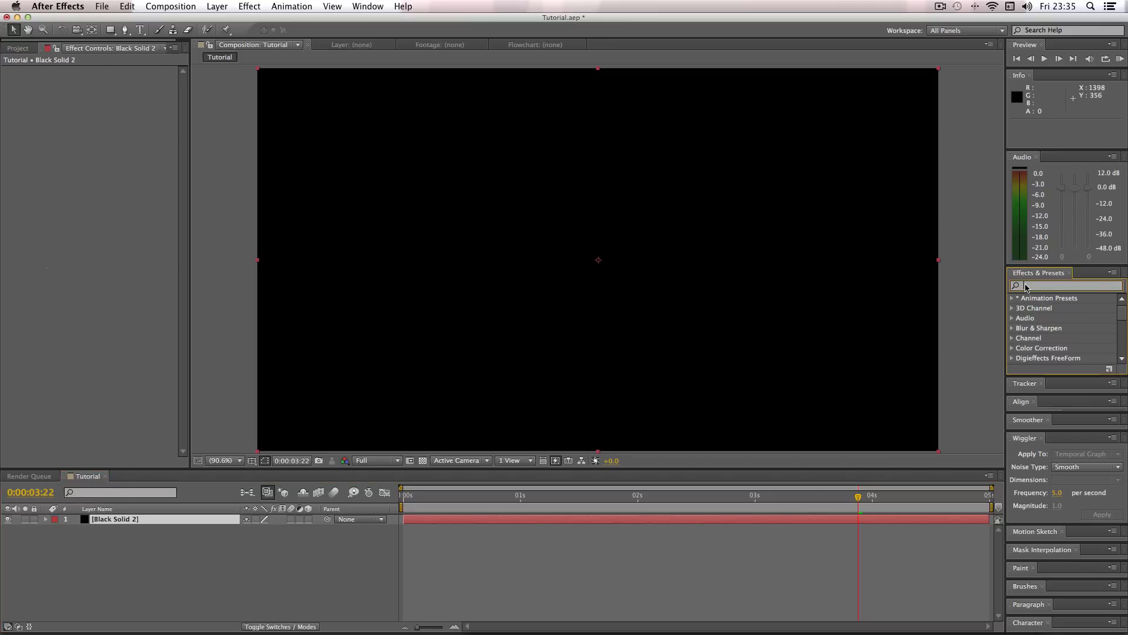
pyautogui.write('cc part')
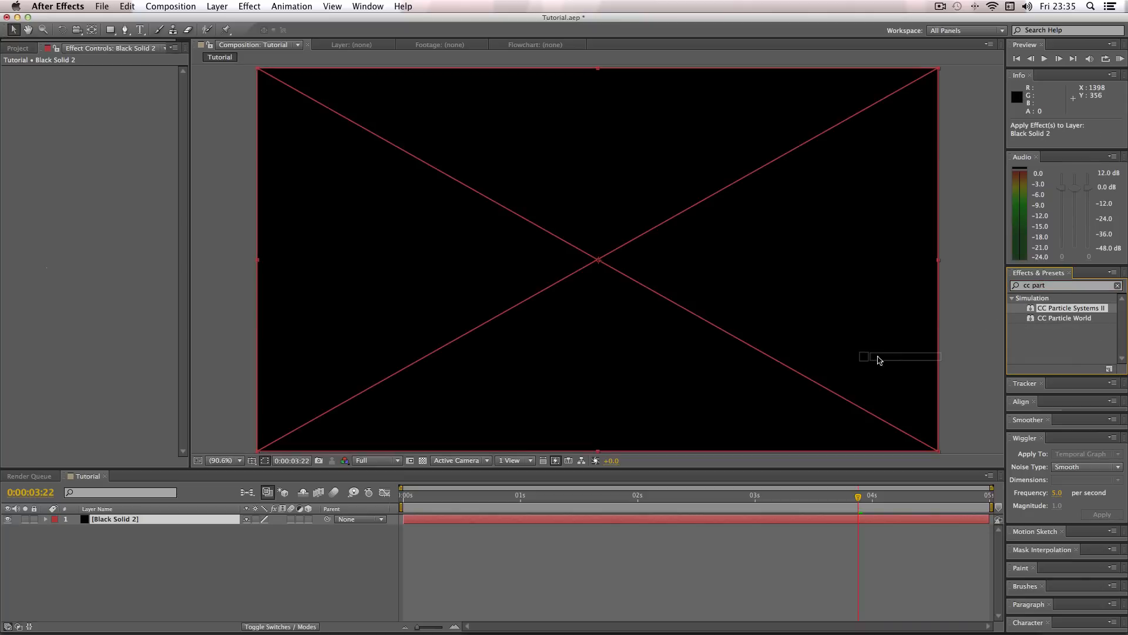
pyautogui.doubleClick(1071, 308)
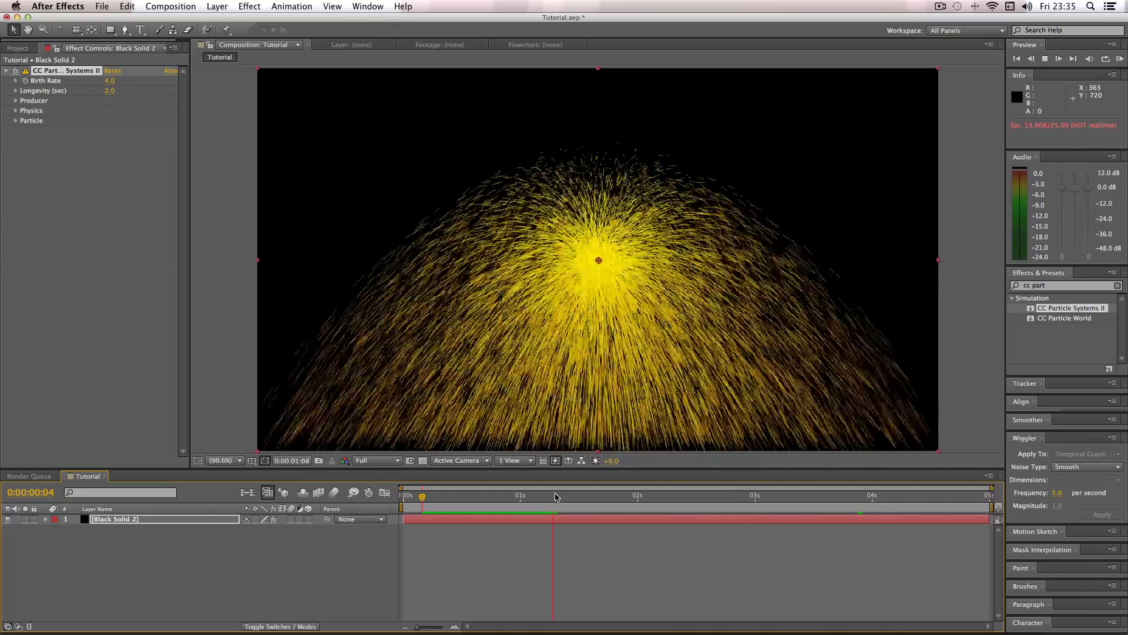
# Move the particle producer to the top edge of the frame and scrub to check the falling particles.
pyautogui.click(557, 495)
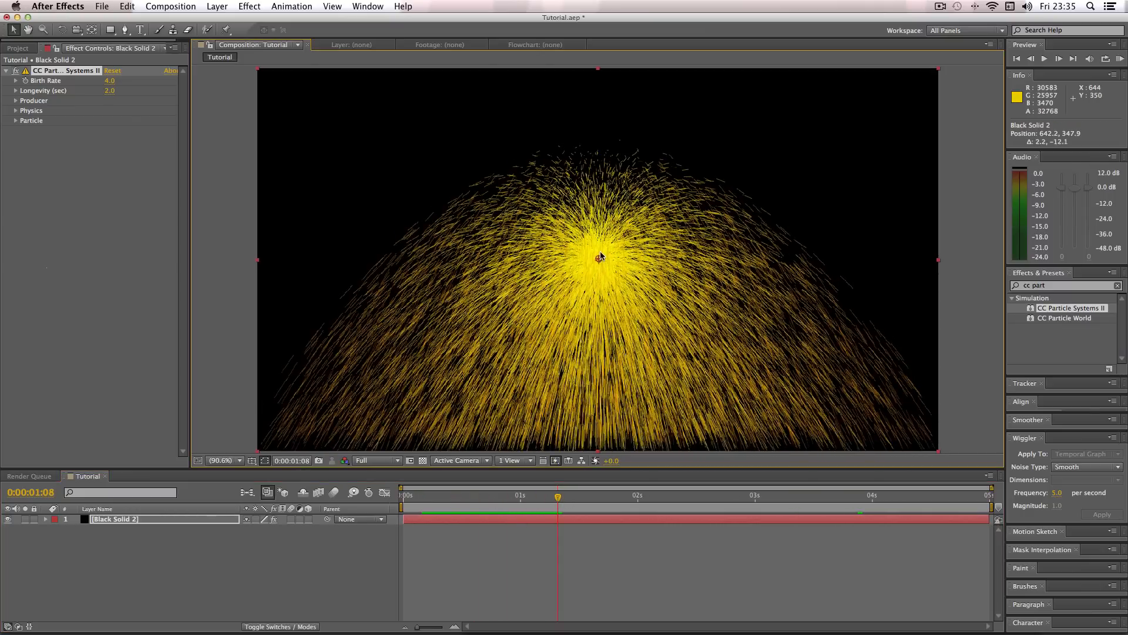
pyautogui.moveTo(600, 258); pyautogui.dragTo(592, 94)
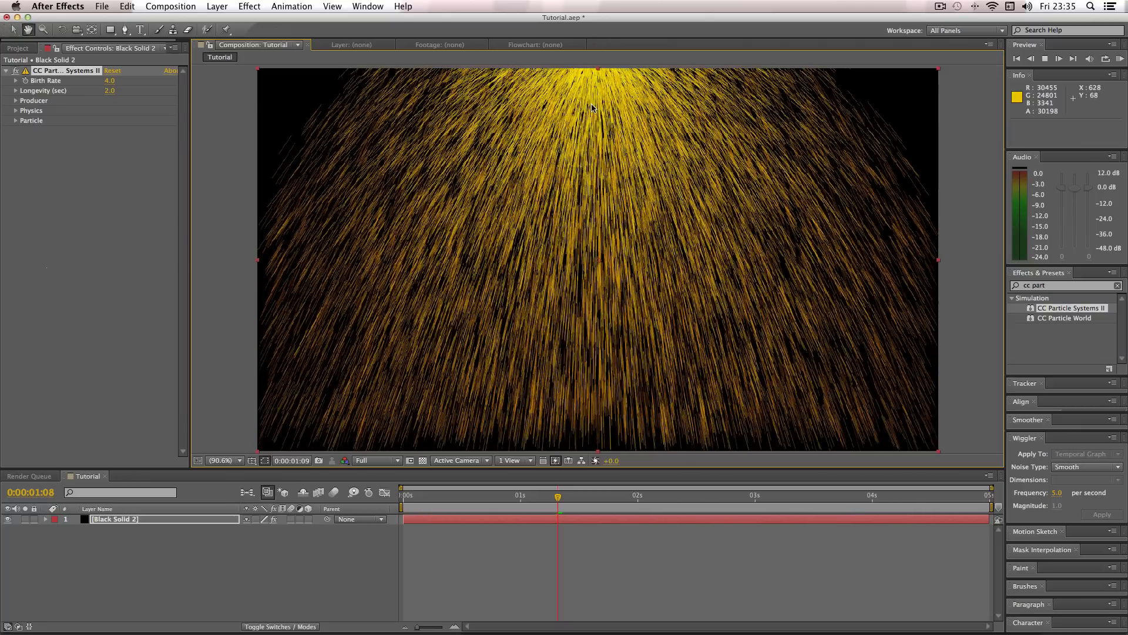
pyautogui.moveTo(557, 496); pyautogui.dragTo(617, 495)
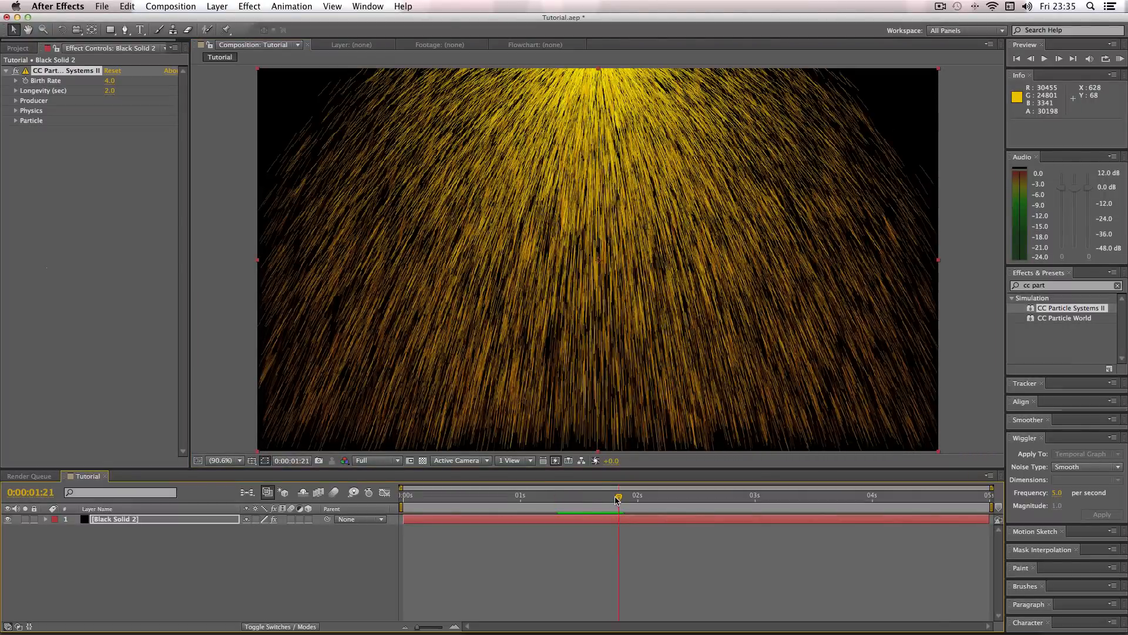
pyautogui.moveTo(617, 496); pyautogui.dragTo(422, 496)
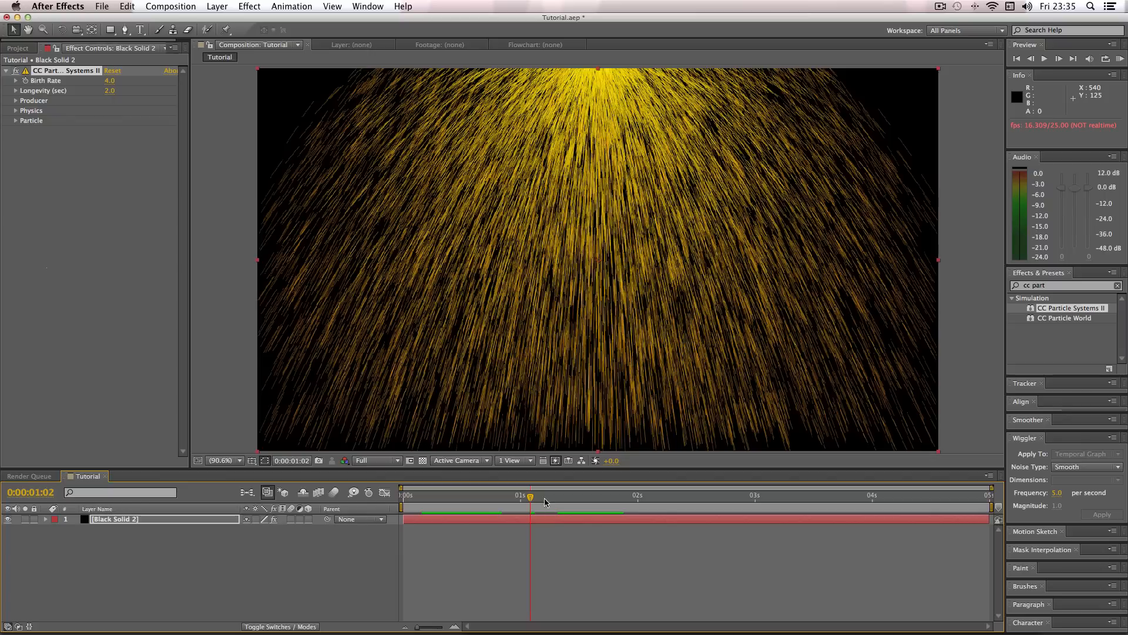
pyautogui.moveTo(607, 338)
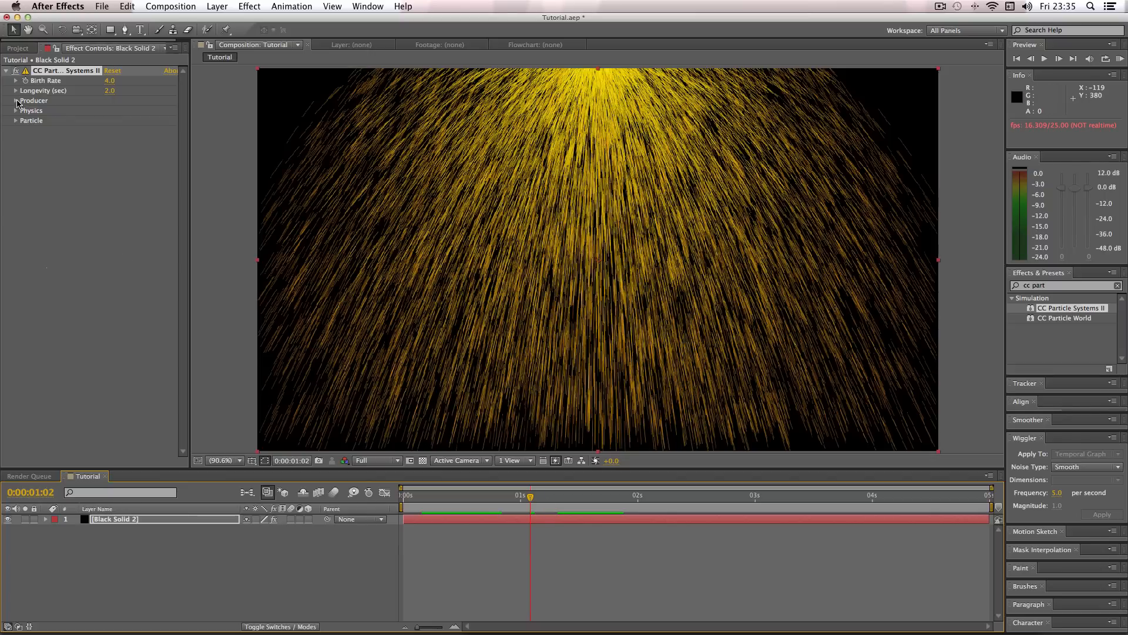
# Expand the Longevity, Producer, Physics and Particle groups and set Particle Type to Faded Sphere.
pyautogui.click(15, 90)
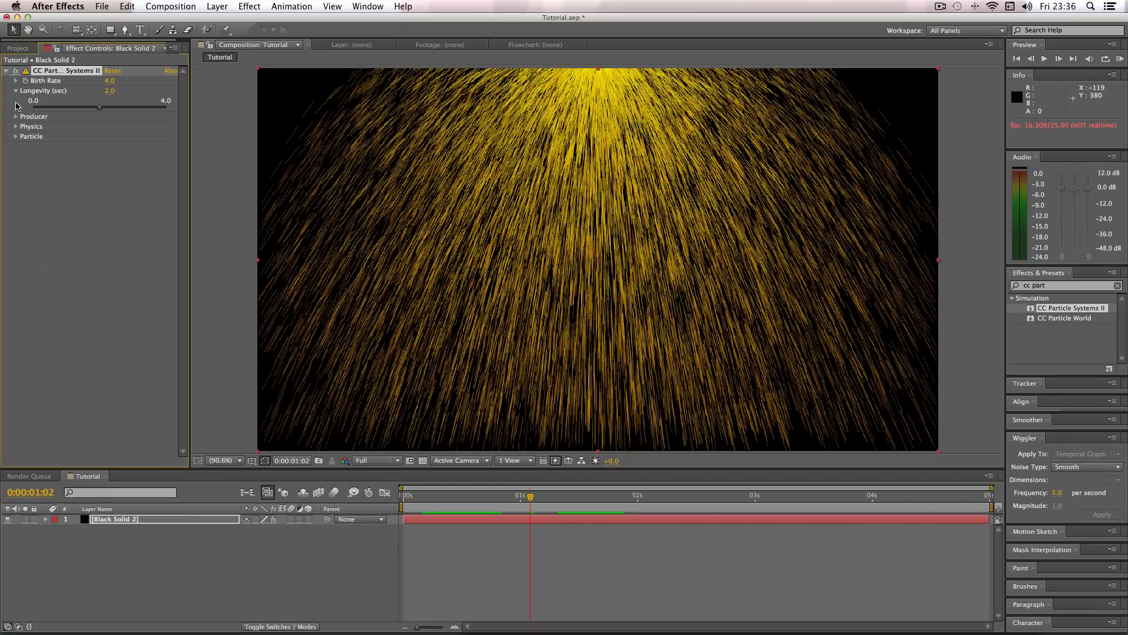
pyautogui.click(15, 116)
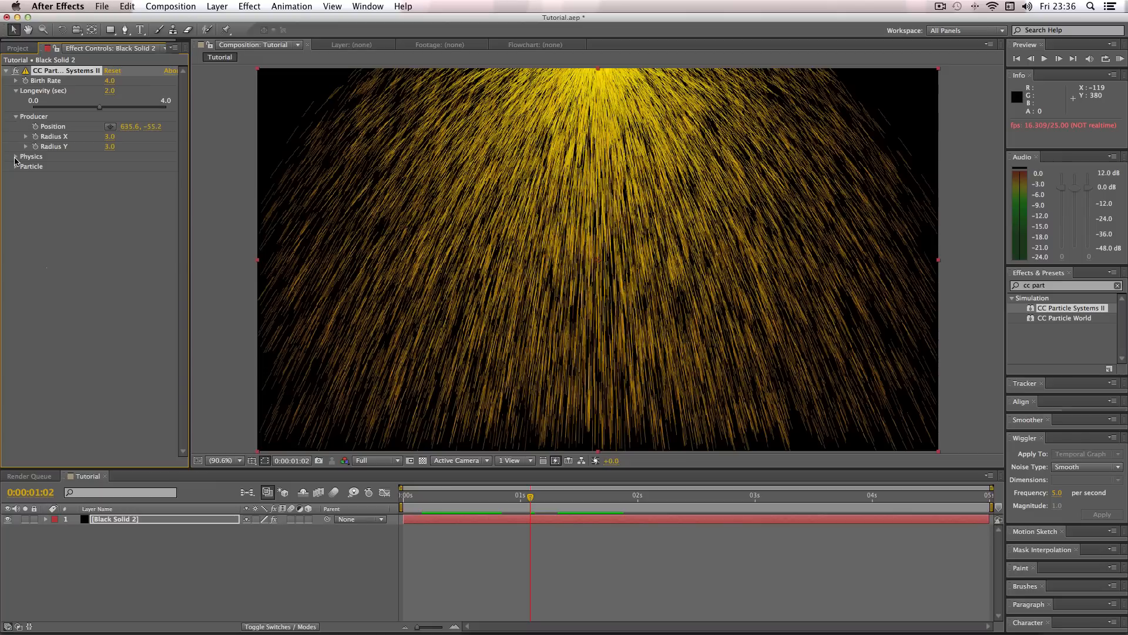
pyautogui.click(16, 156)
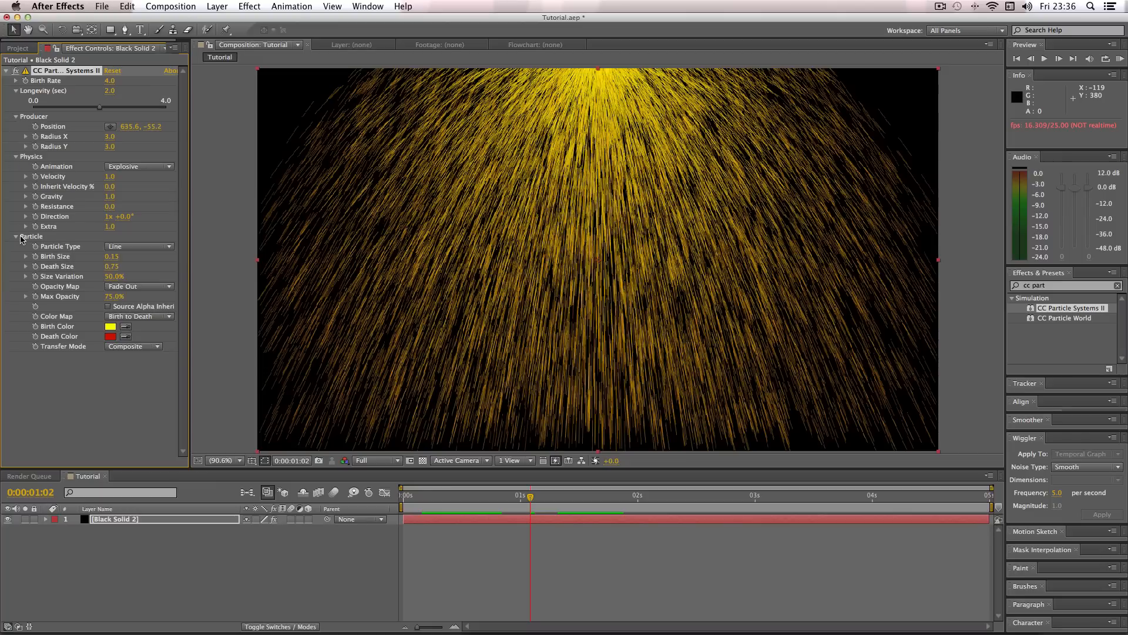
pyautogui.moveTo(62, 258)
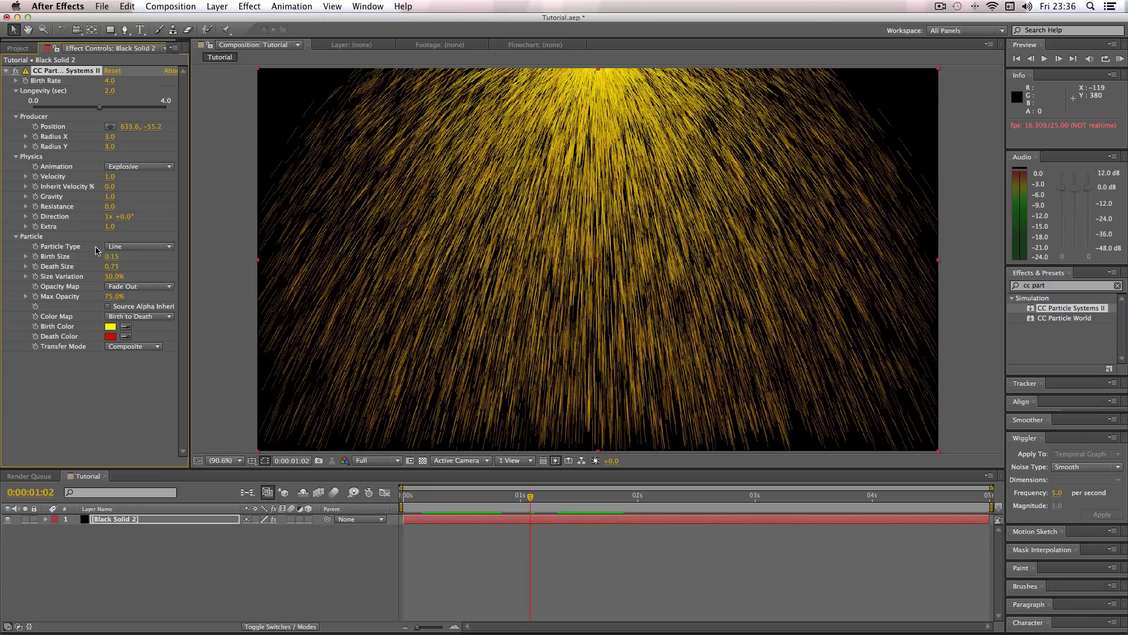
pyautogui.moveTo(120, 250)
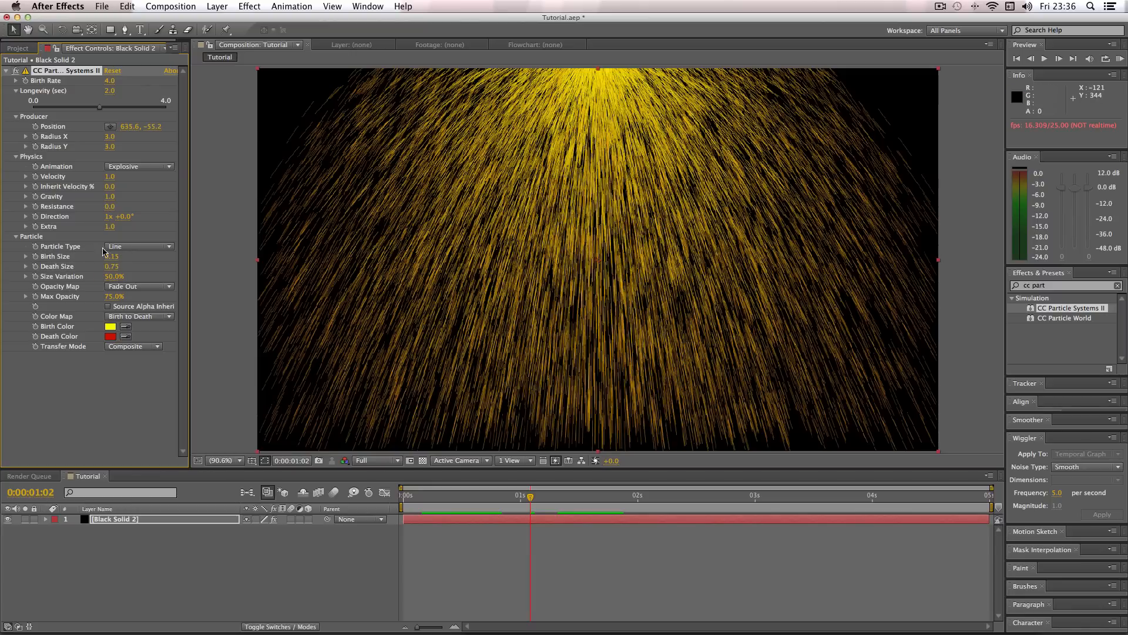
pyautogui.click(139, 246)
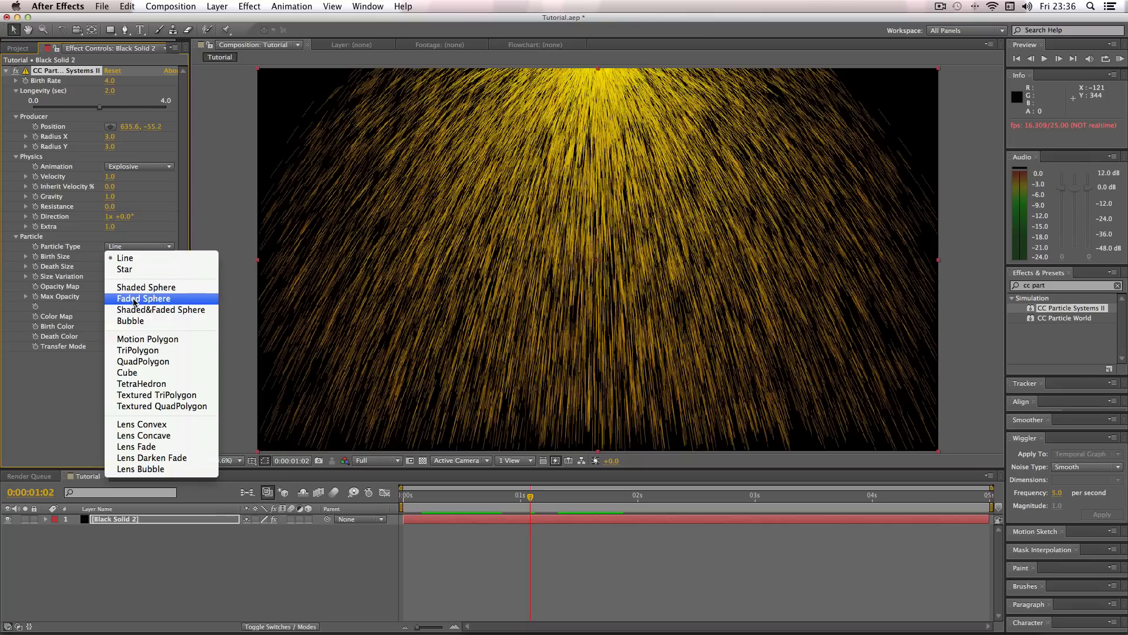
pyautogui.click(143, 297)
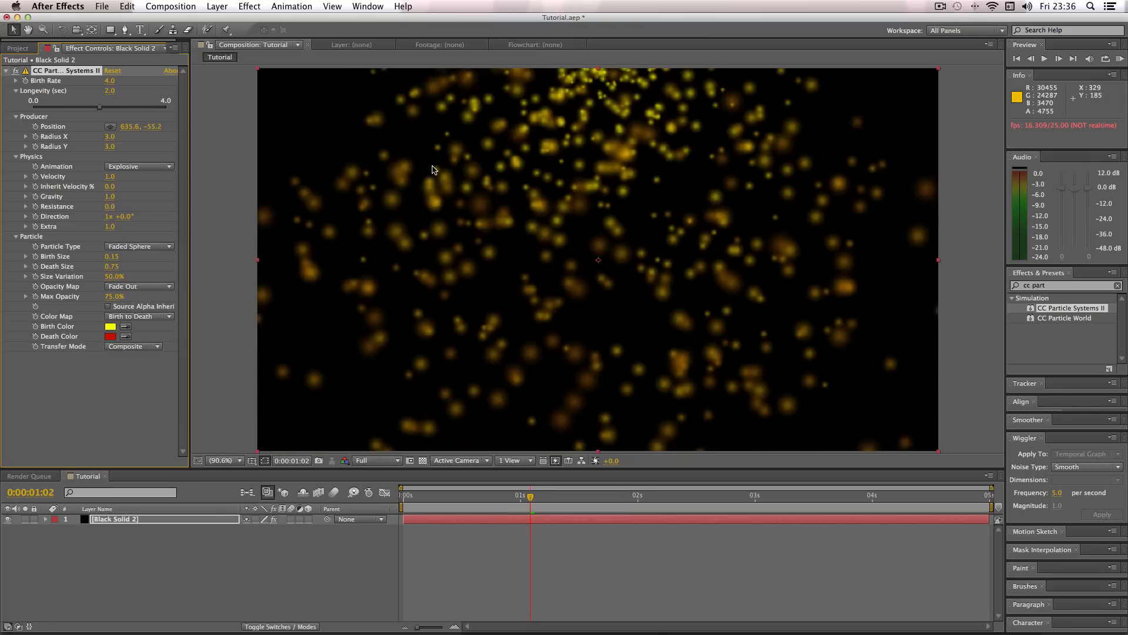
pyautogui.moveTo(441, 193)
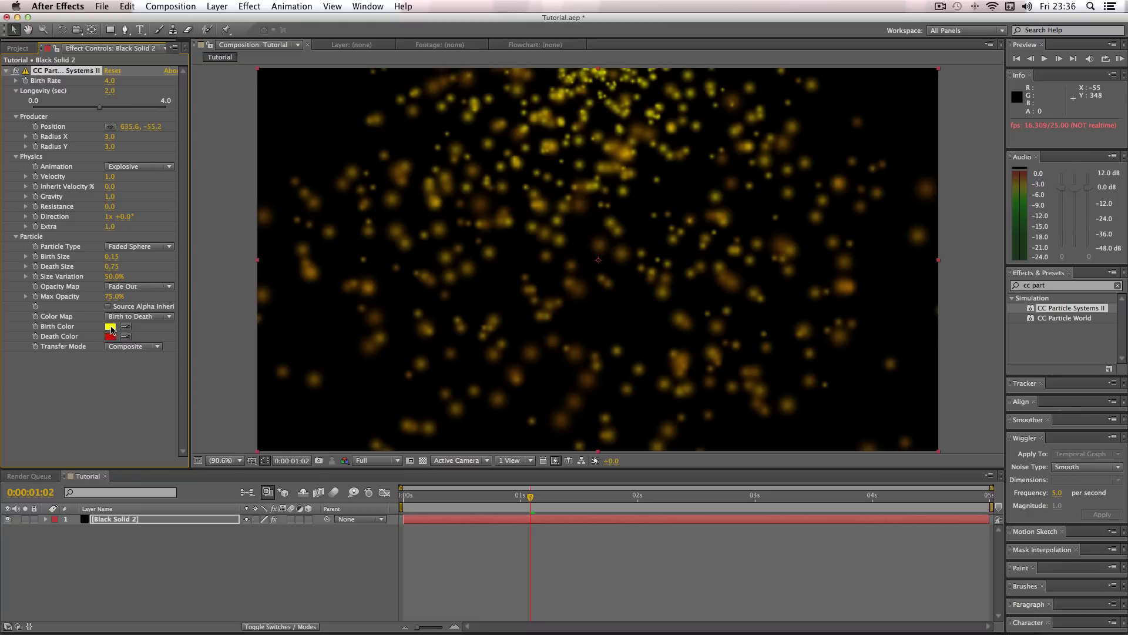
# Set the particle birth colour to white and the death colour to near-white.
pyautogui.click(111, 326)
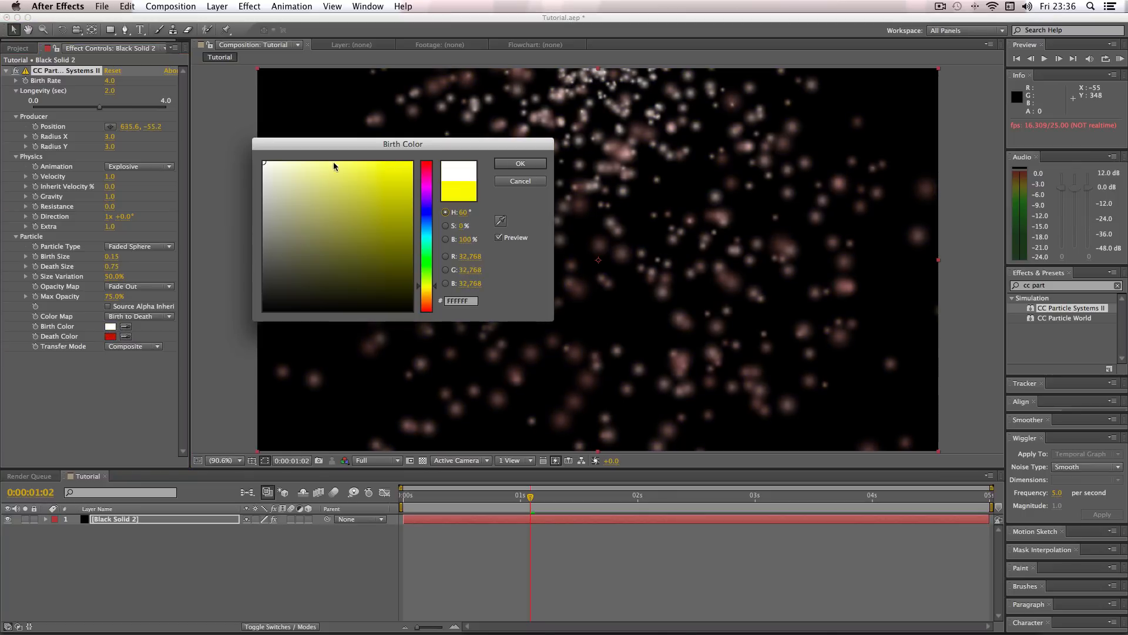
pyautogui.click(519, 162)
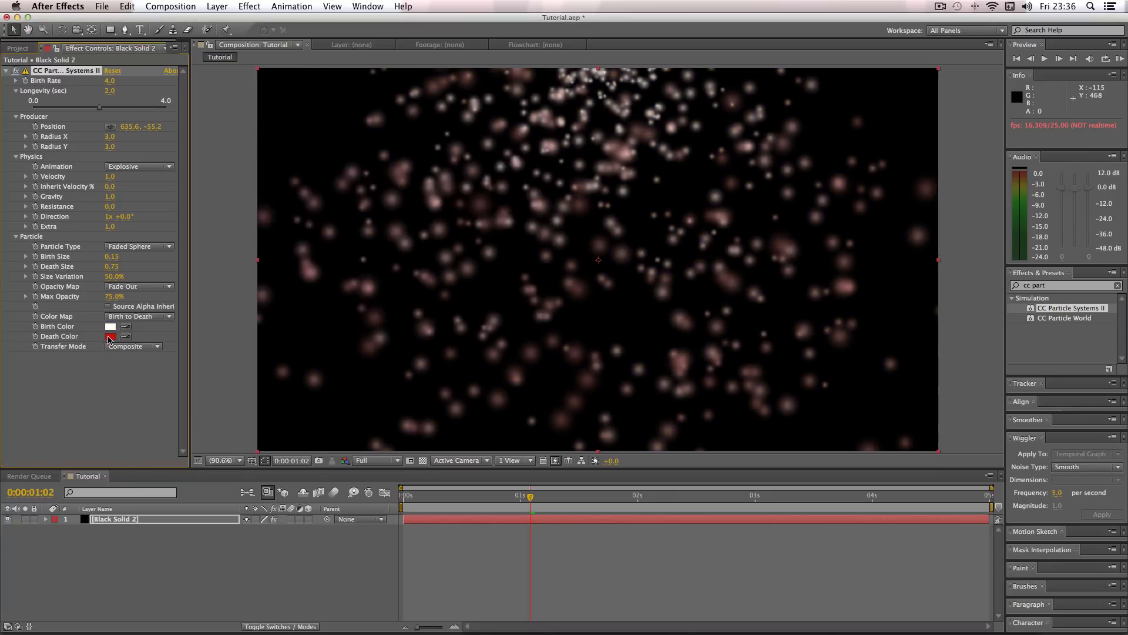
pyautogui.click(110, 336)
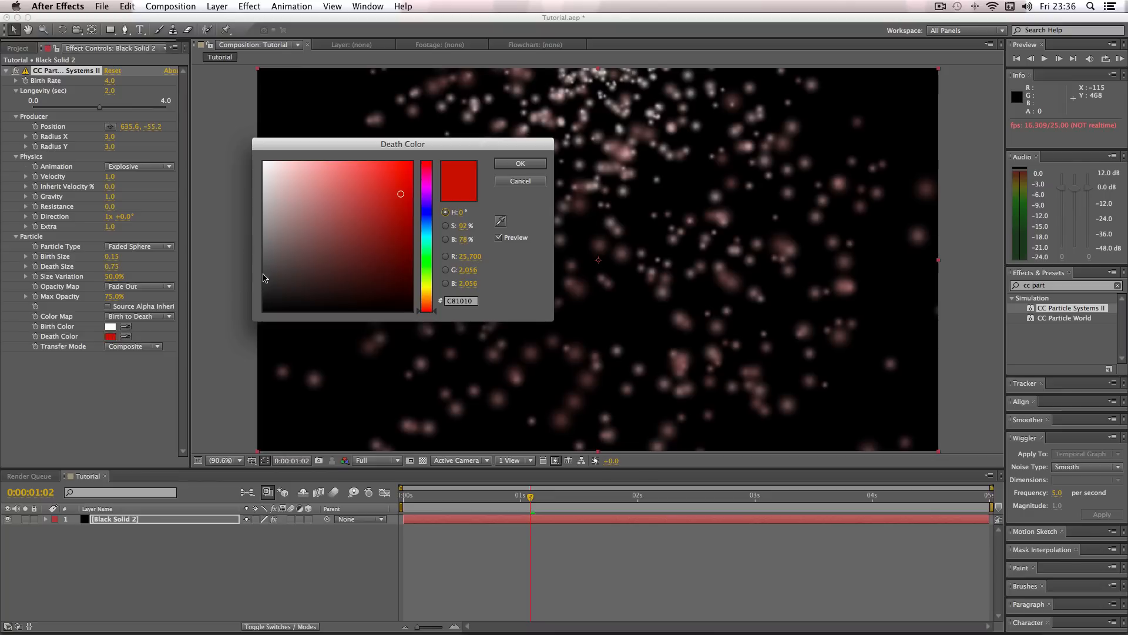
pyautogui.moveTo(280, 174)
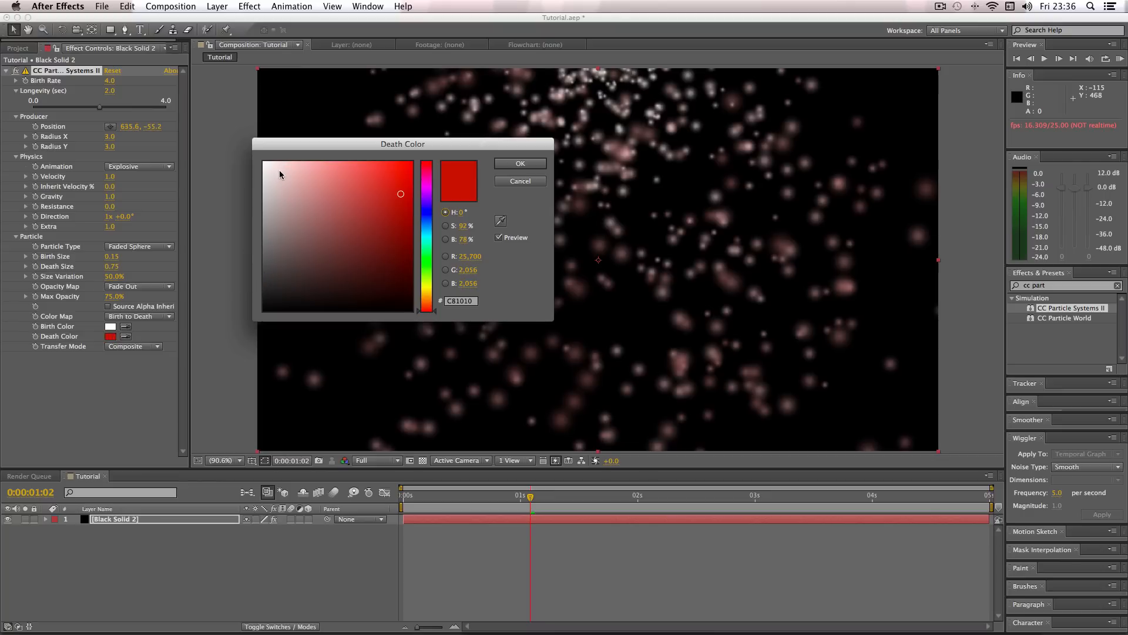
pyautogui.click(262, 174)
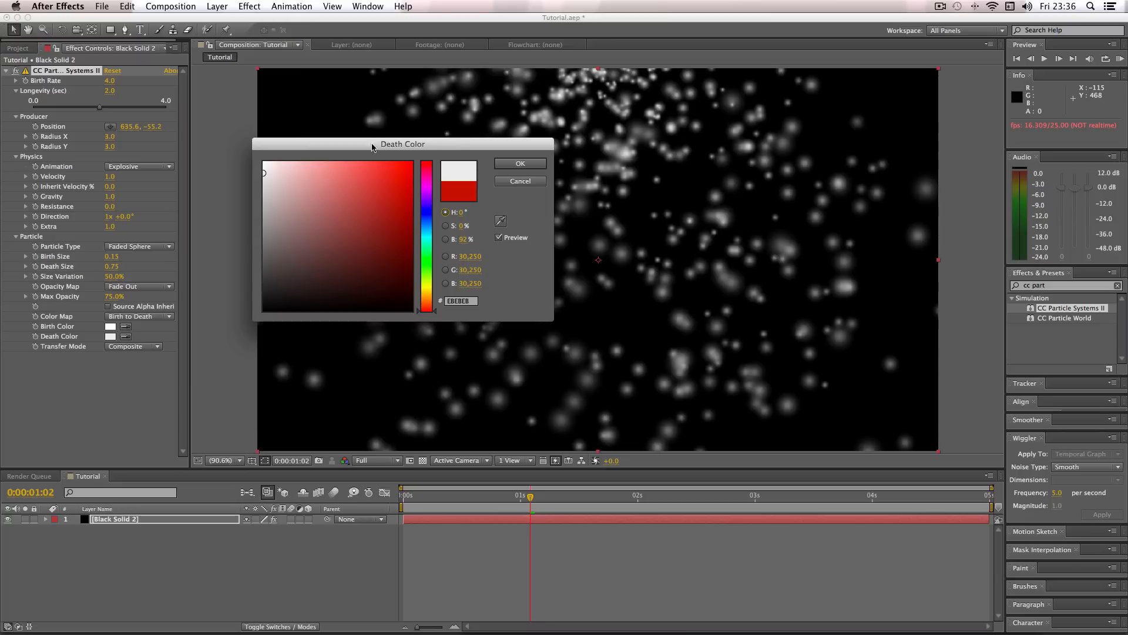
pyautogui.click(519, 162)
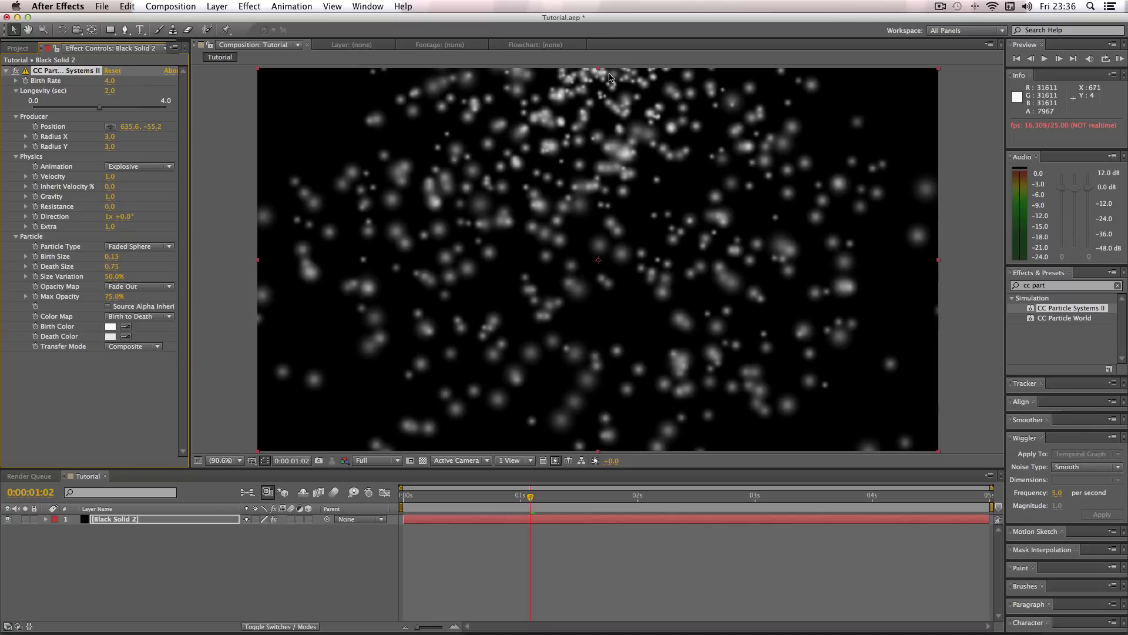
pyautogui.moveTo(552, 236)
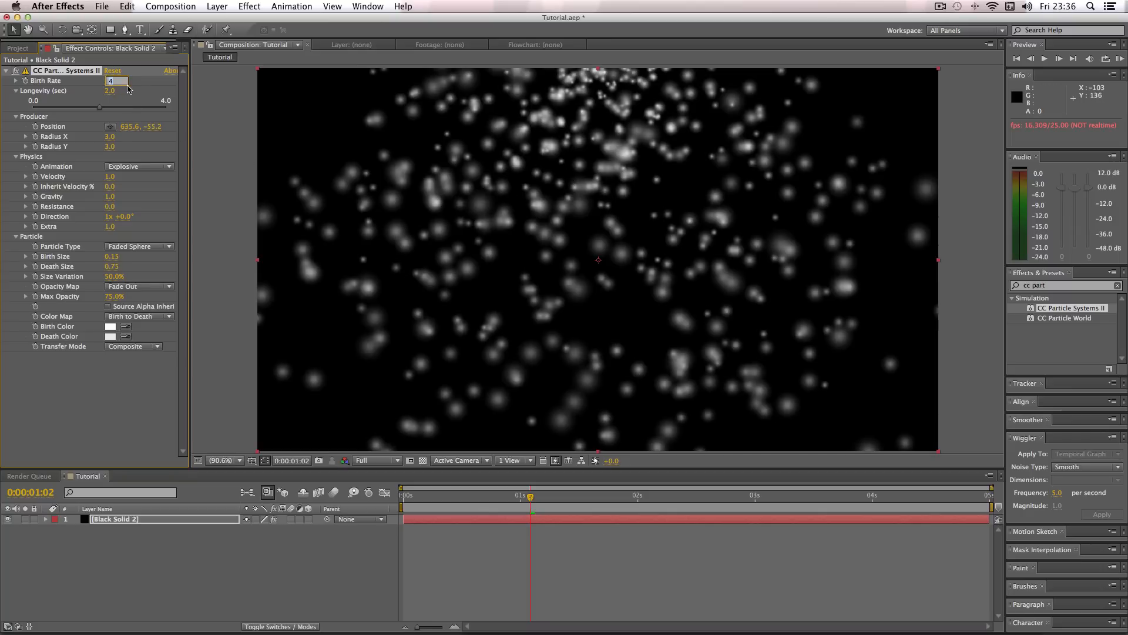
# Set the particle Birth Rate to 0.1.
pyautogui.write('0.1')
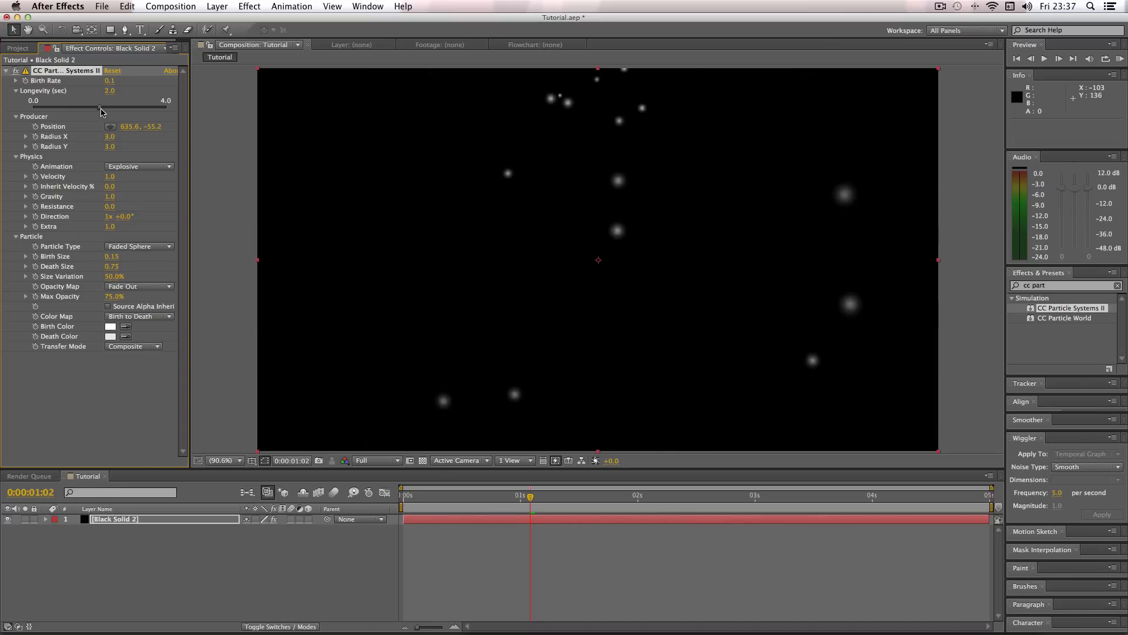
pyautogui.moveTo(99, 109)
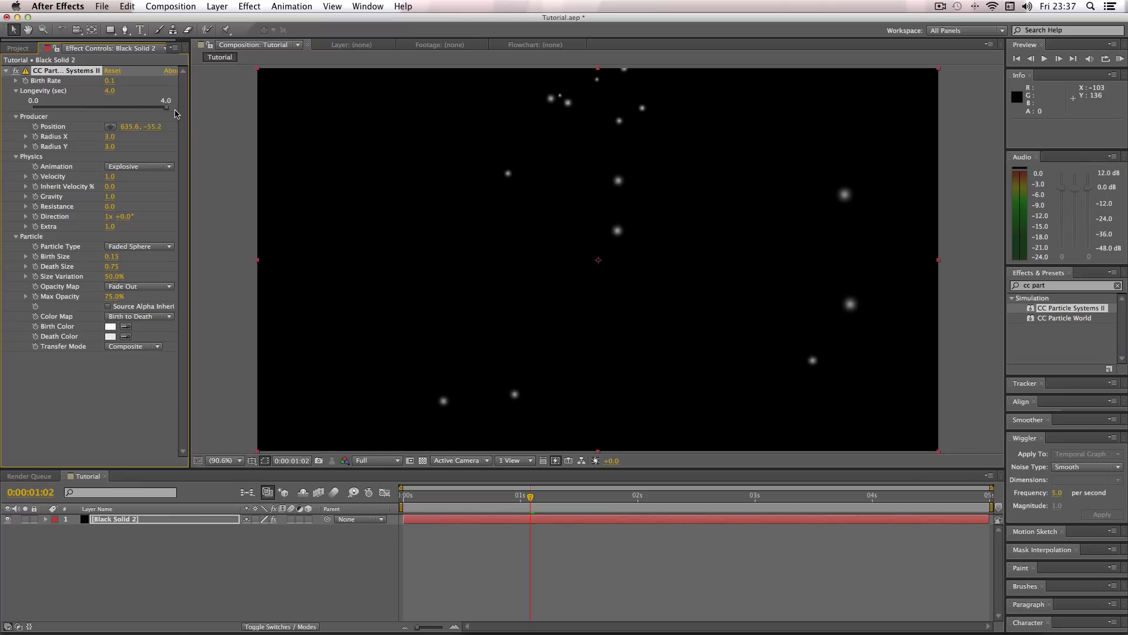
pyautogui.moveTo(89, 171)
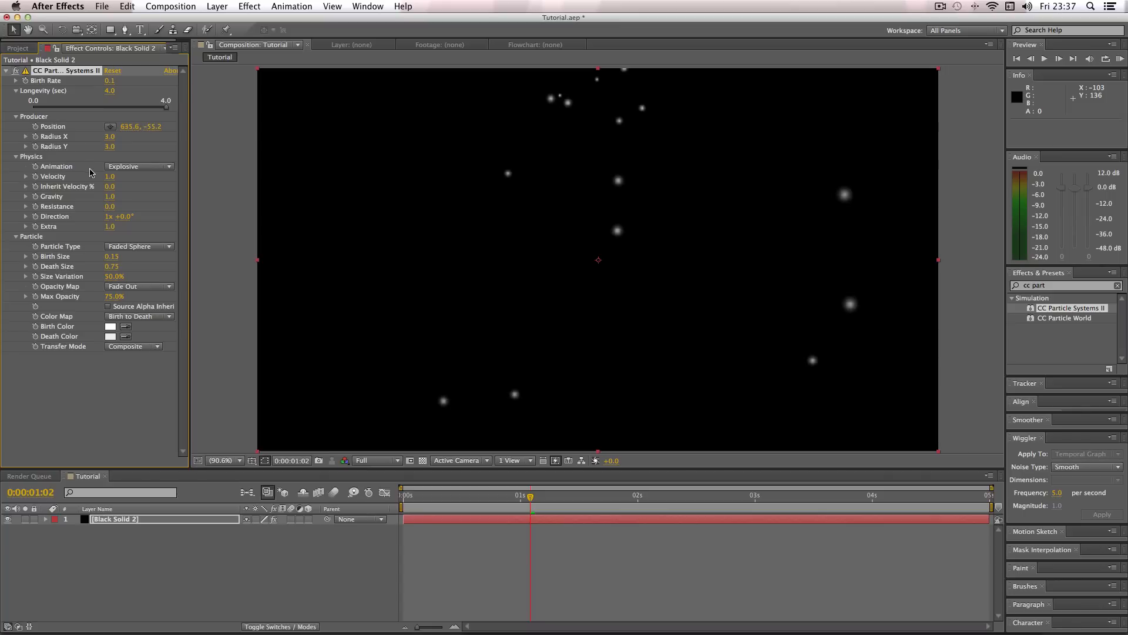
# Switch the physics animation to Twirly and lower Velocity to 0.6.
pyautogui.click(136, 165)
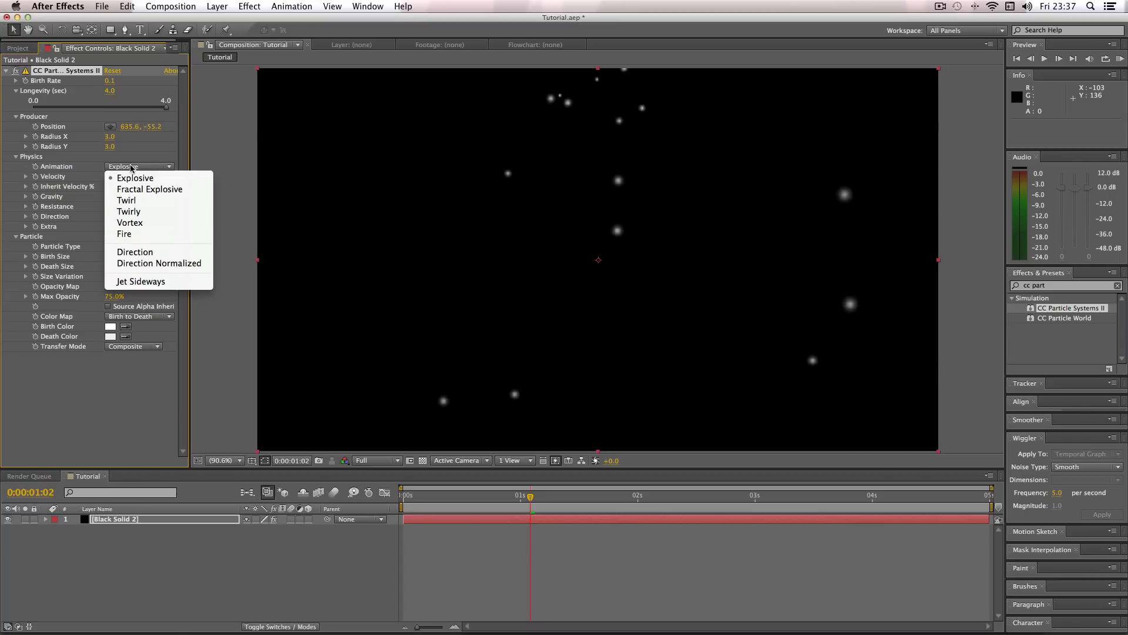
pyautogui.moveTo(128, 212)
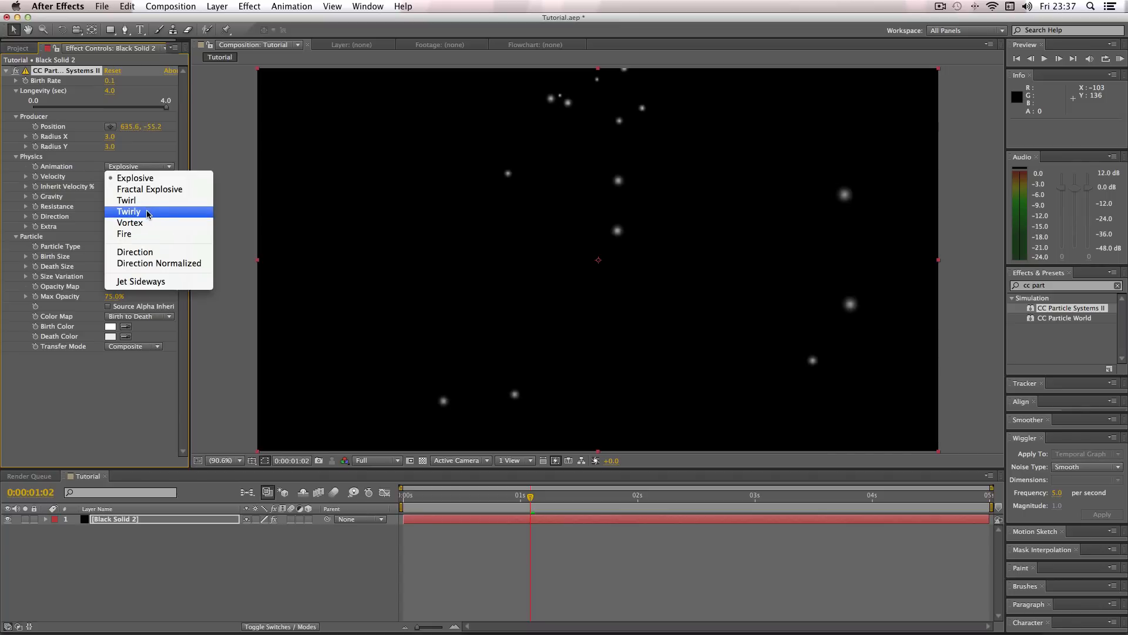
pyautogui.click(129, 210)
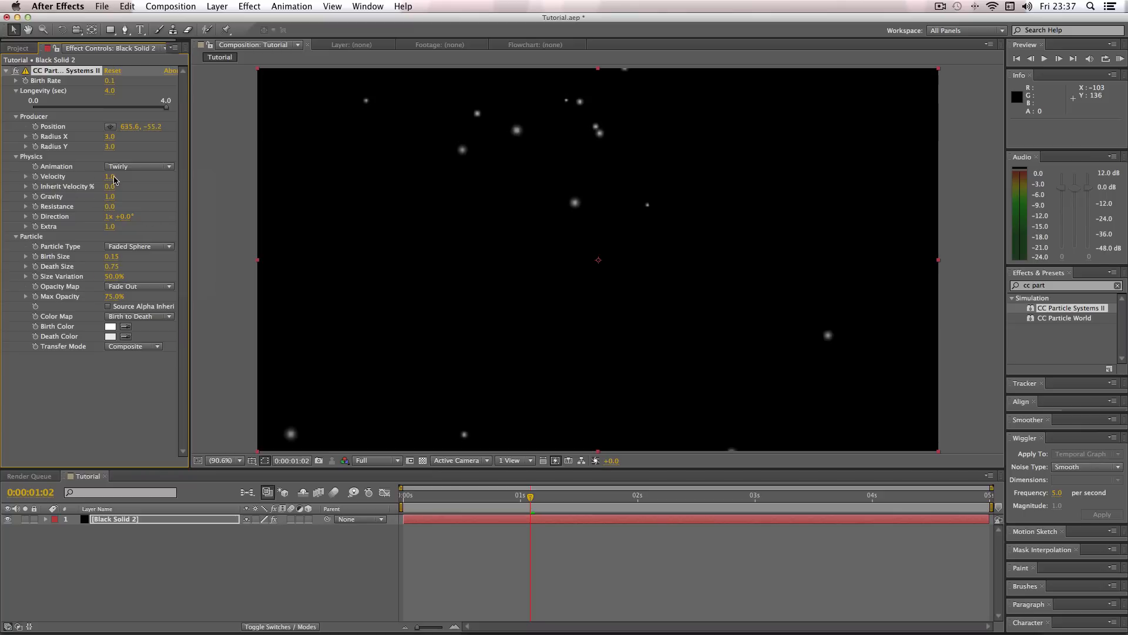
pyautogui.click(112, 177)
pyautogui.write('0.6')
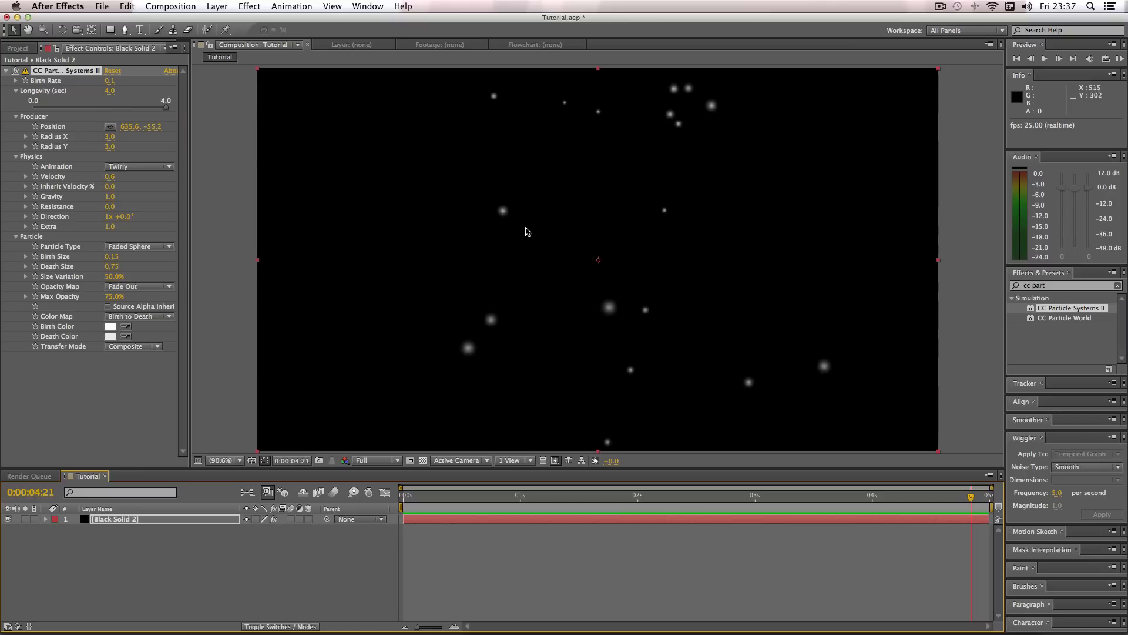
pyautogui.moveTo(427, 226)
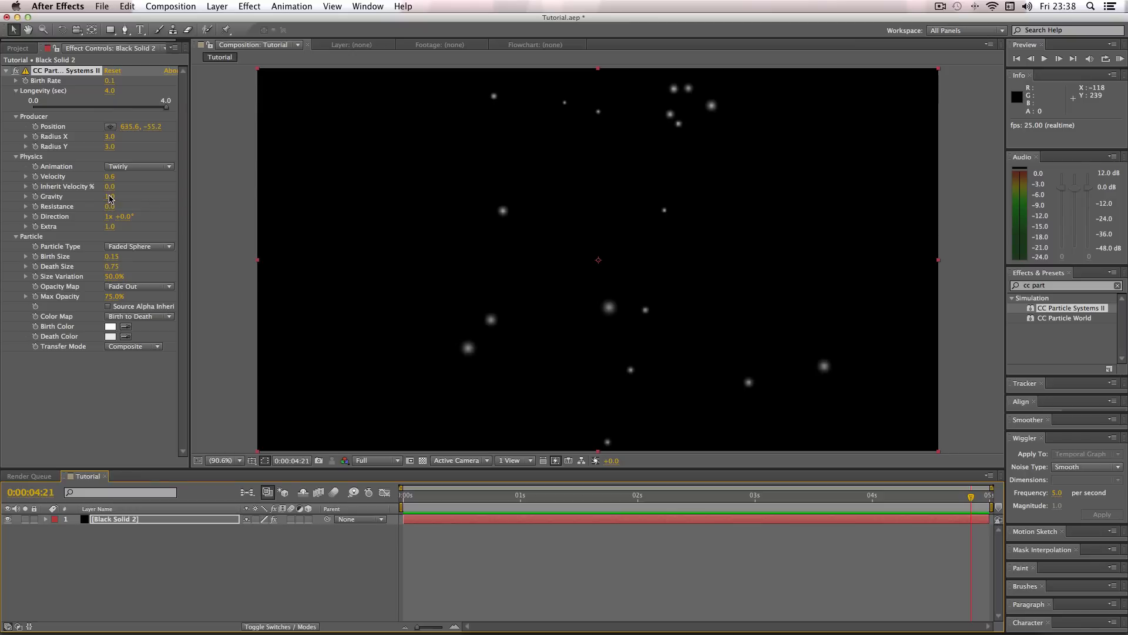
# Lower the particle Gravity from 1.0 to 0.1.
pyautogui.click(111, 196)
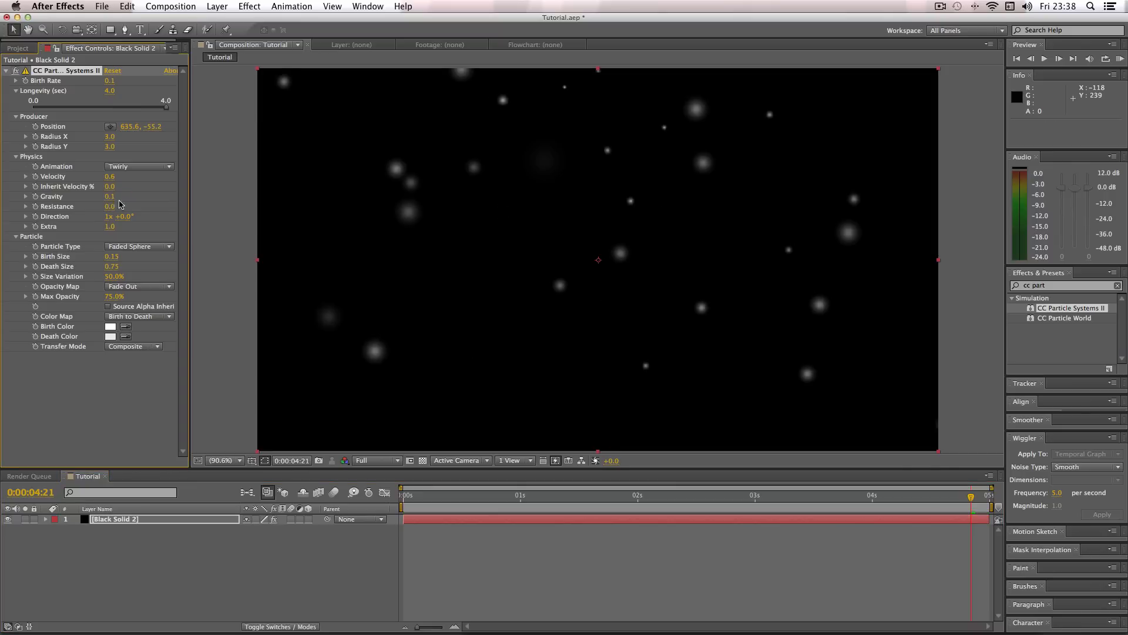
pyautogui.moveTo(430, 485)
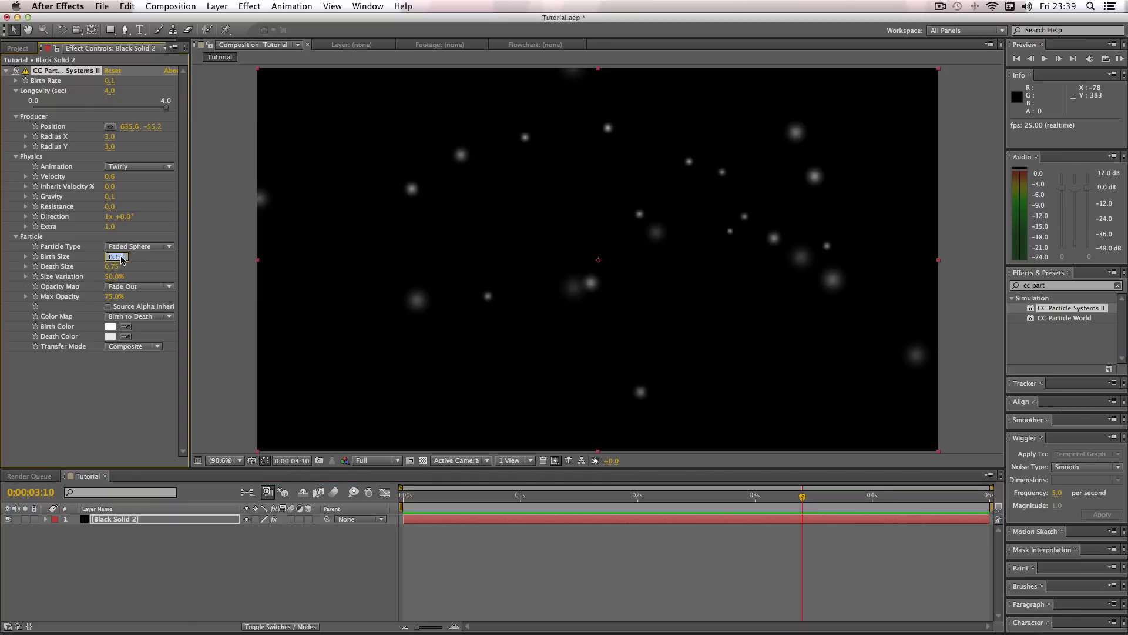
# Set Birth Size 0.09, Death Size 0.35 and Max Opacity 50%, then return the playhead to 0.
pyautogui.write('0.09')
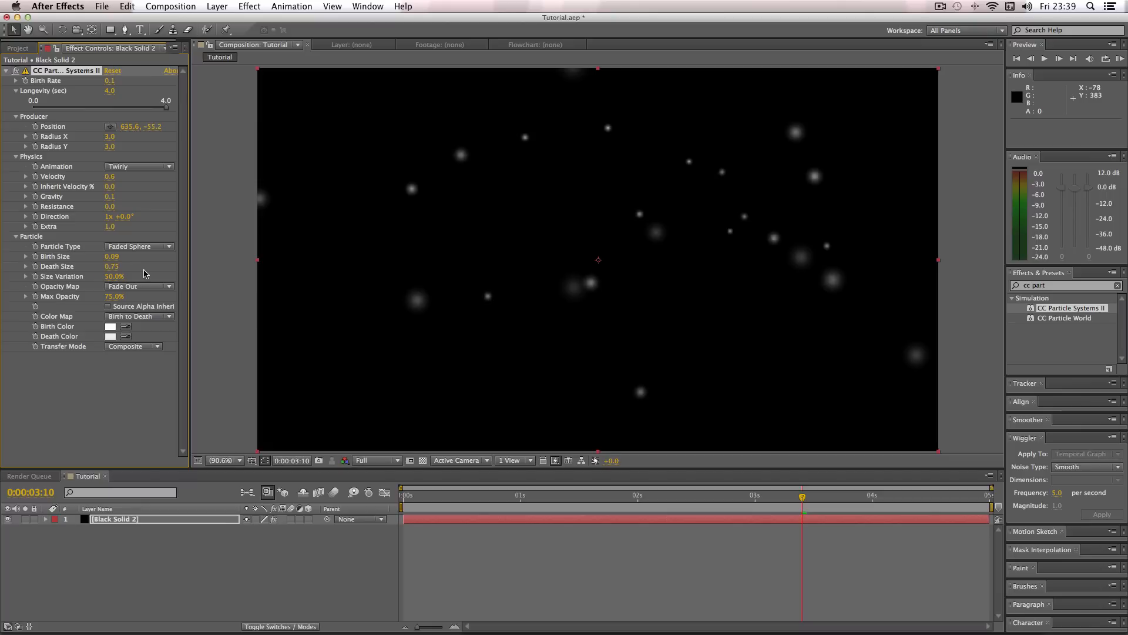
pyautogui.moveTo(110, 267)
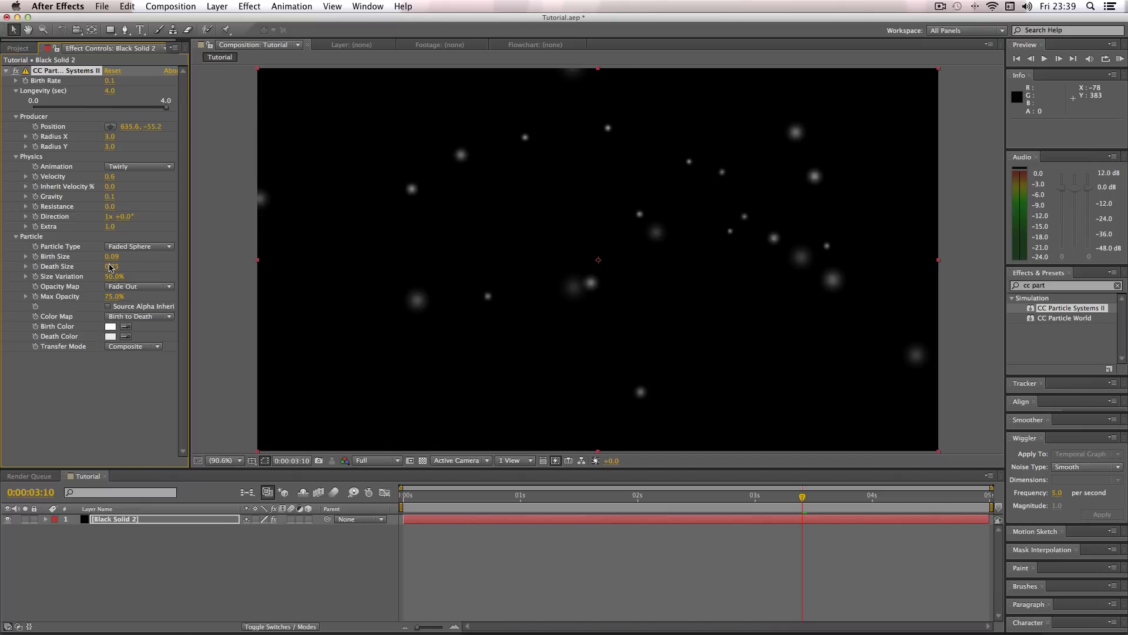
pyautogui.click(114, 266)
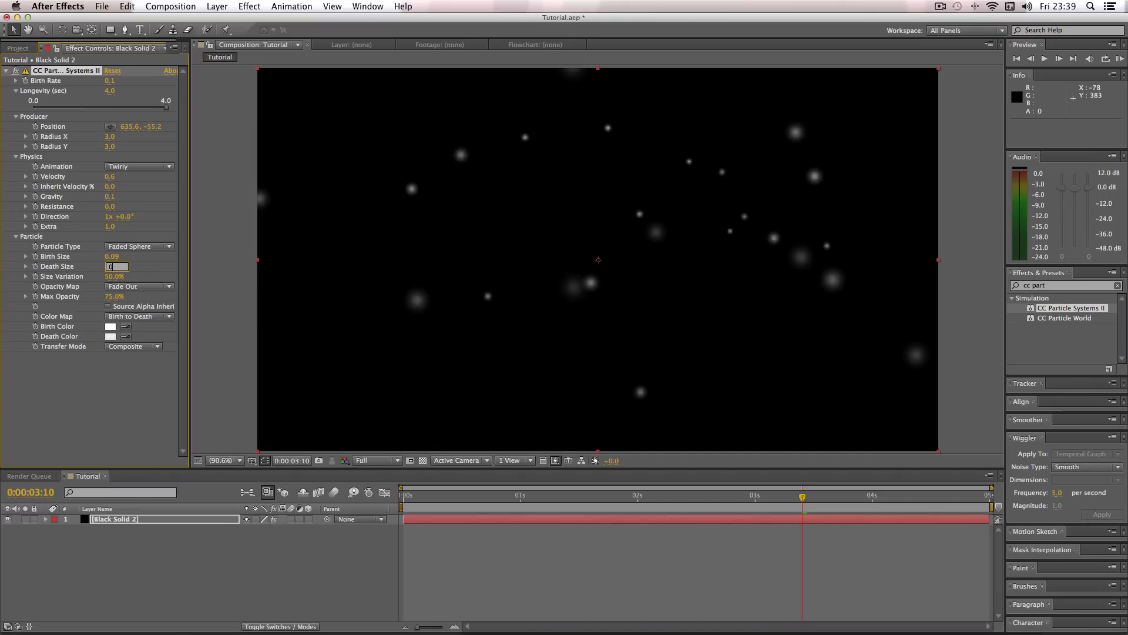
pyautogui.write('0.35')
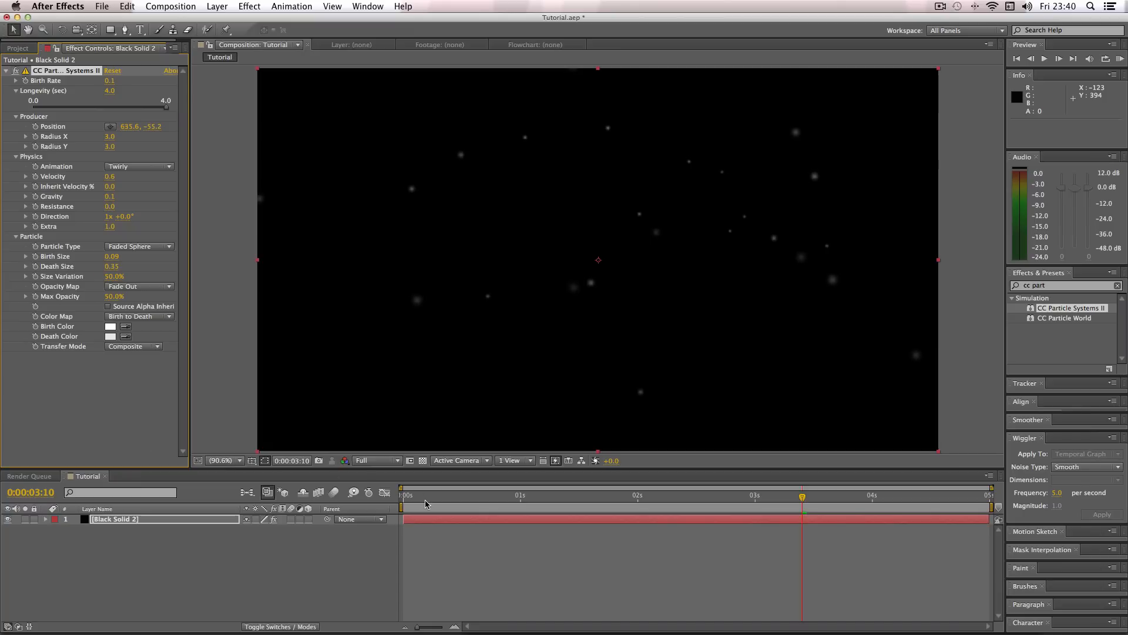
pyautogui.click(403, 495)
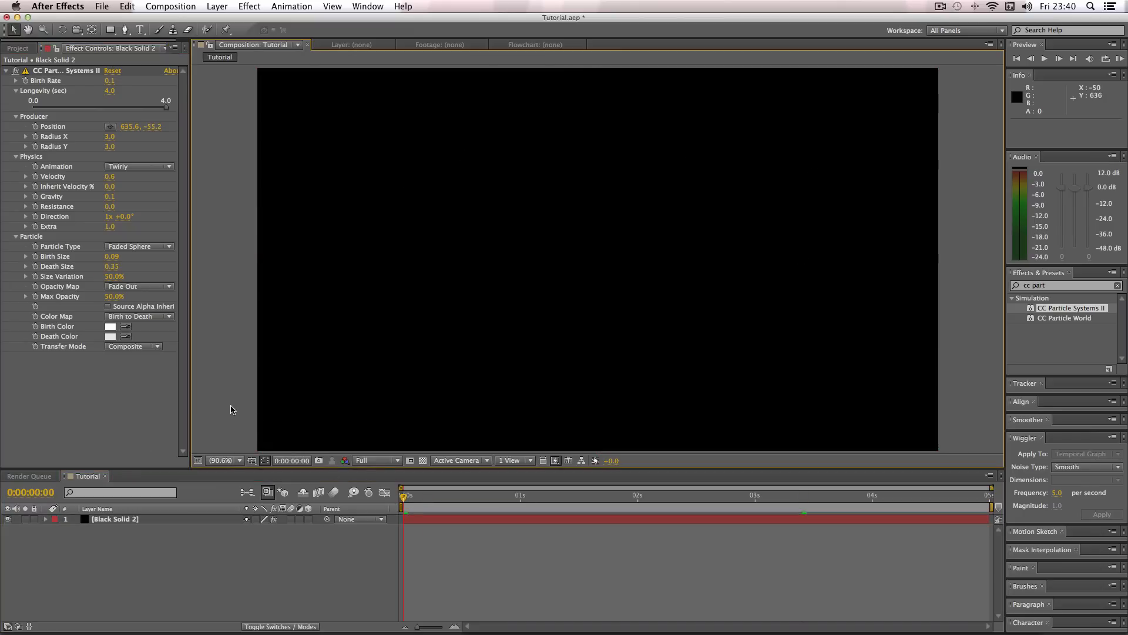